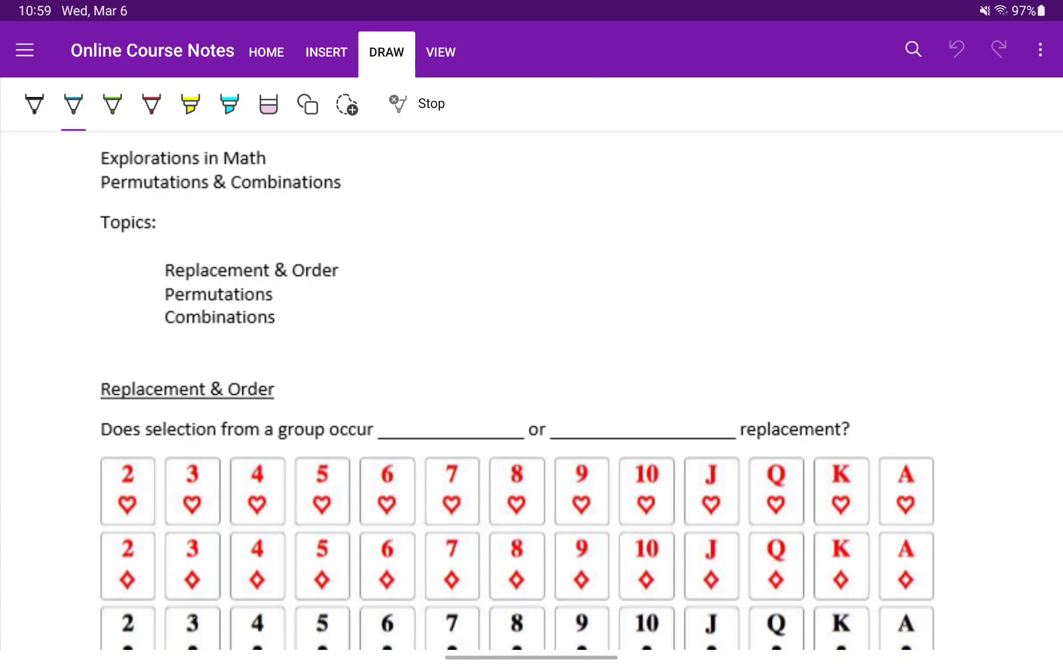
- Scroll down to the replacement question to handwrite 'with' and 'without' in blue
{"action": "scroll", "scroll_direction": "down", "scroll_amount": 3}
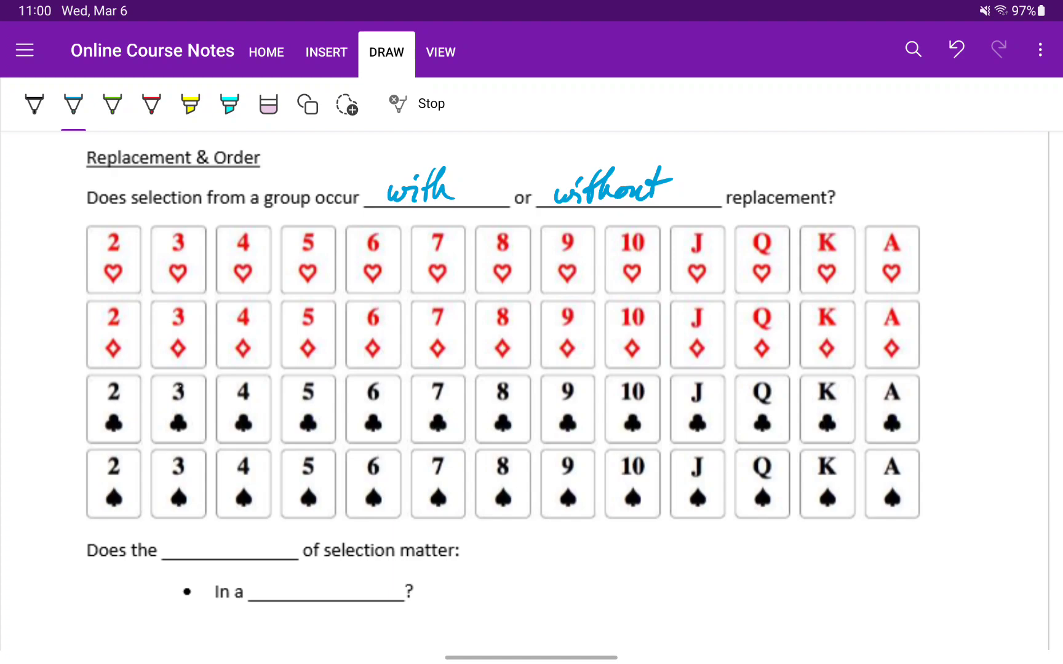
- Switch to red ink and cross out the 4♦, J♦, K♣, 8♠ and A♠ cards
{"action": "left_click", "coordinate": [150, 105]}
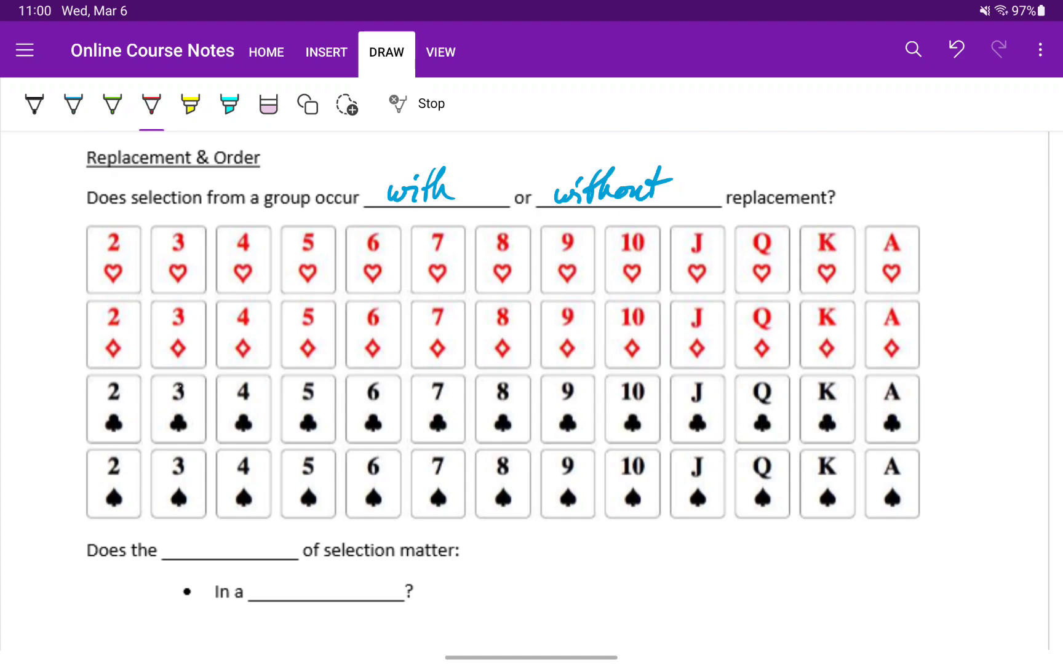
{"action": "left_click_drag", "start_coordinate": [243, 306], "coordinate": [261, 363]}
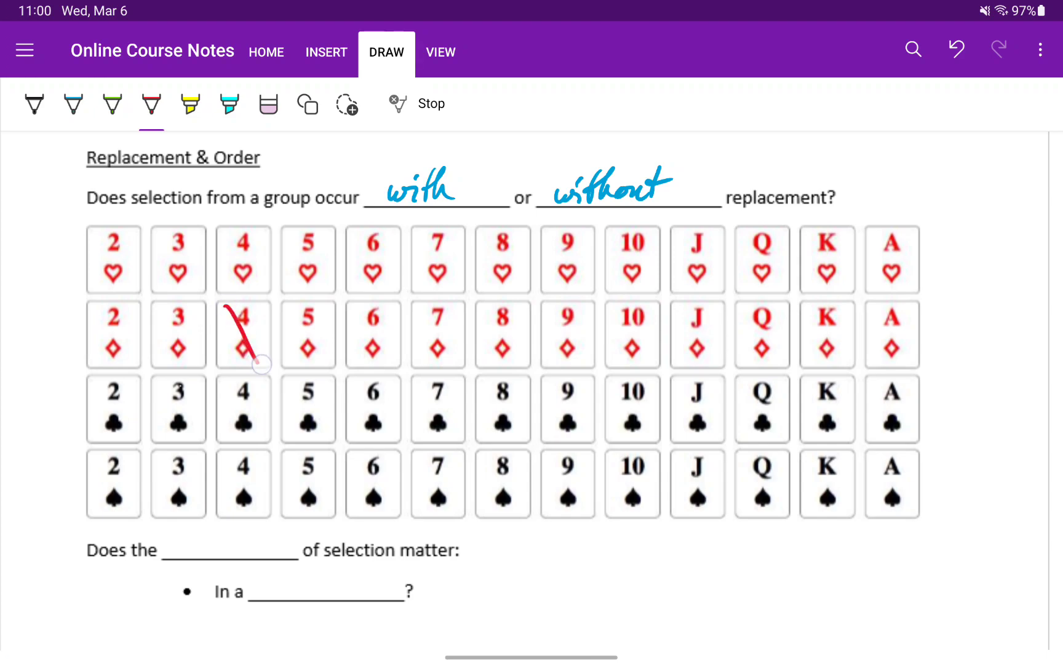
{"action": "left_click_drag", "start_coordinate": [264, 295], "coordinate": [224, 370]}
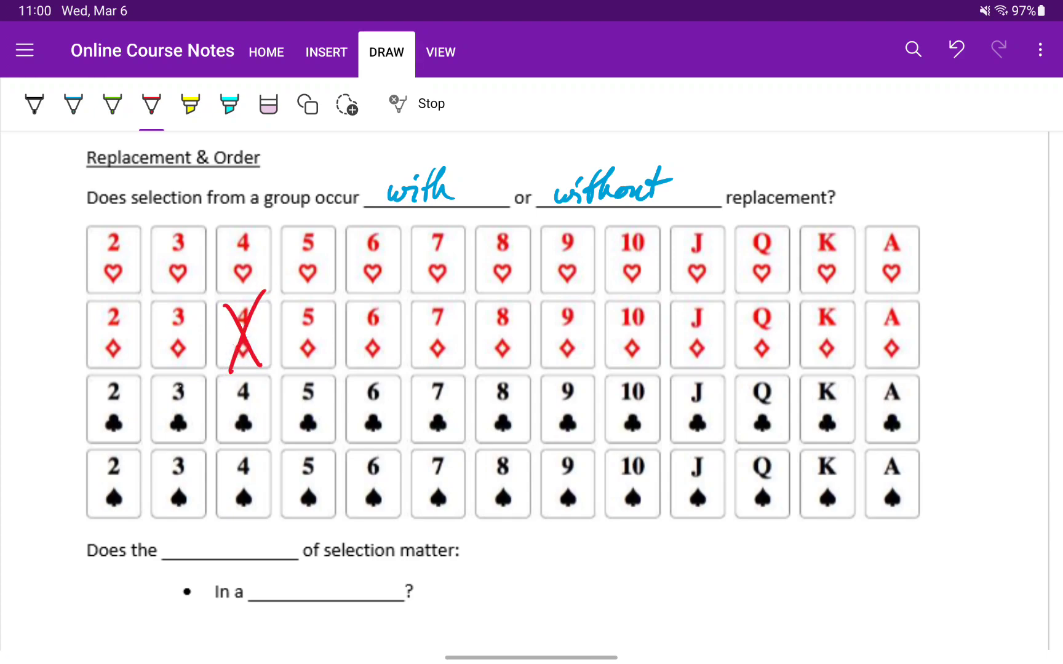
{"action": "left_click_drag", "start_coordinate": [481, 451], "coordinate": [526, 512]}
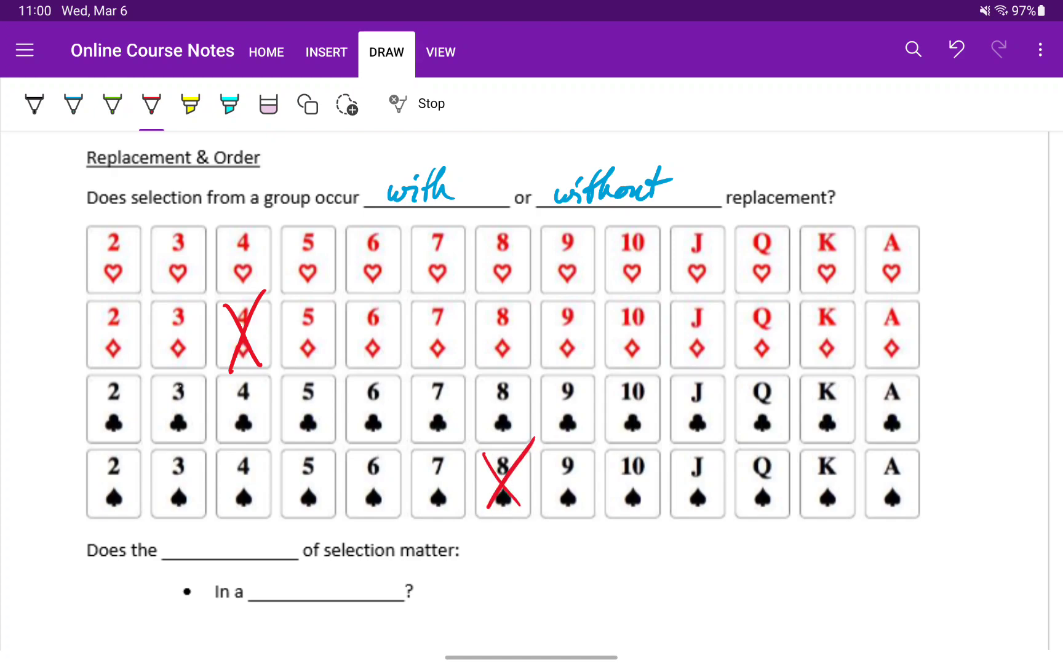
{"action": "left_click_drag", "start_coordinate": [678, 305], "coordinate": [729, 352]}
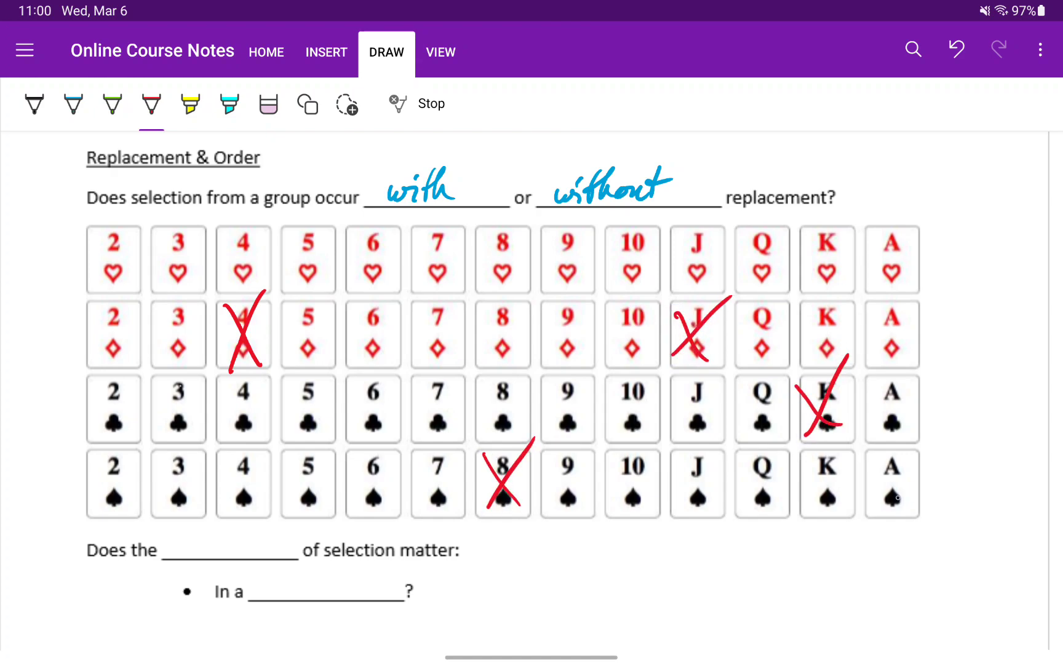
{"action": "left_click_drag", "start_coordinate": [875, 451], "coordinate": [911, 505]}
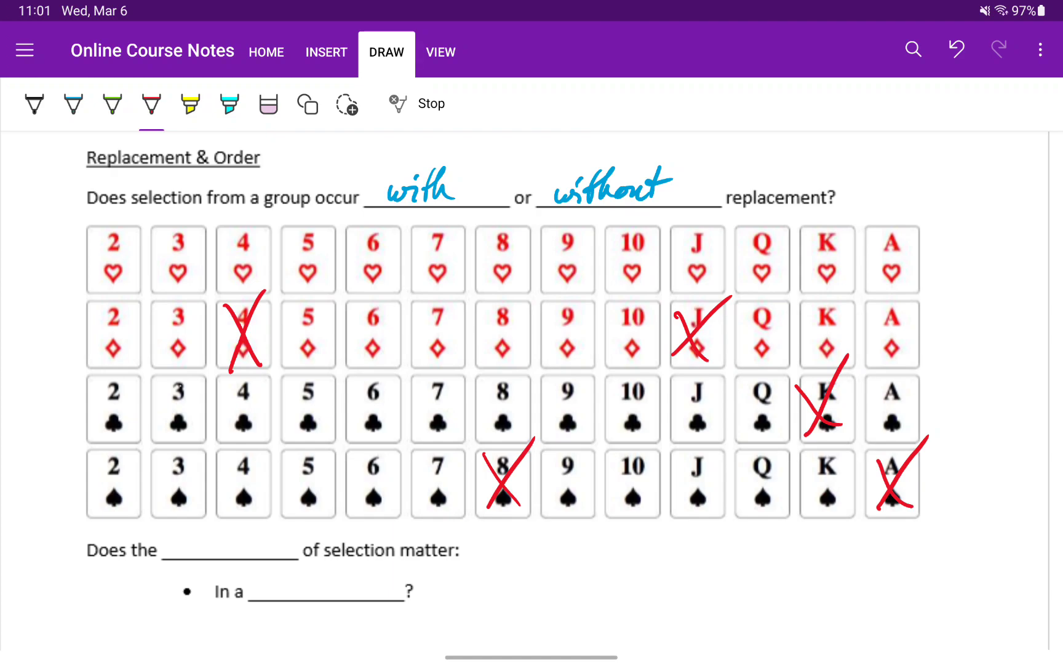
{"action": "scroll", "scroll_direction": "down", "scroll_amount": 3}
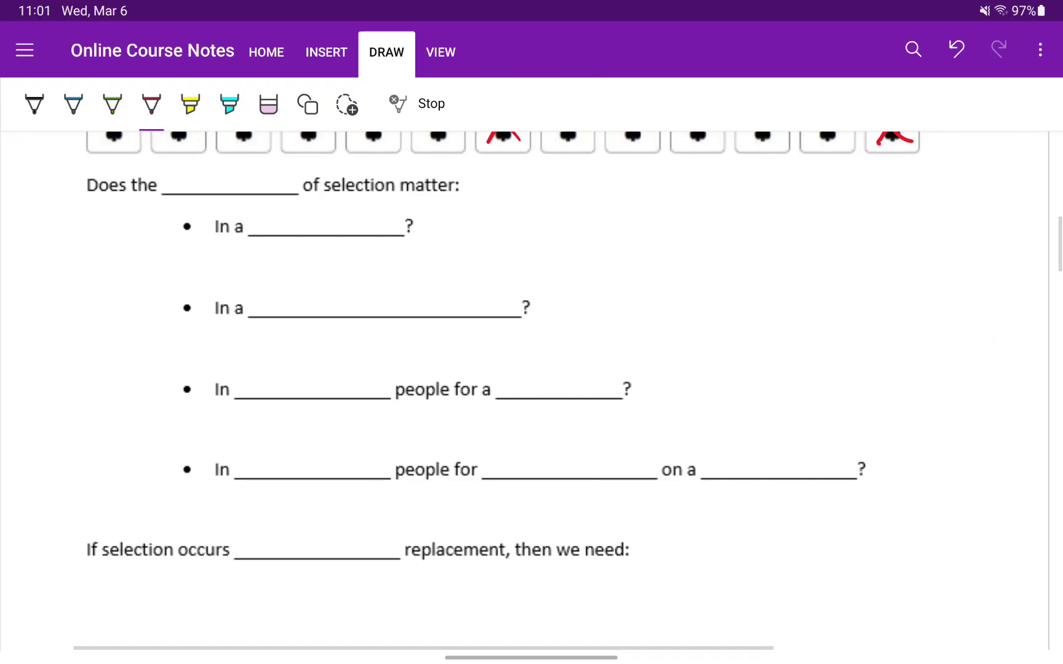
- Handwrite 'order', 'race' (Yes) and 'hand of cards' (No) in the order-of-selection blanks
{"action": "left_click", "coordinate": [73, 106]}
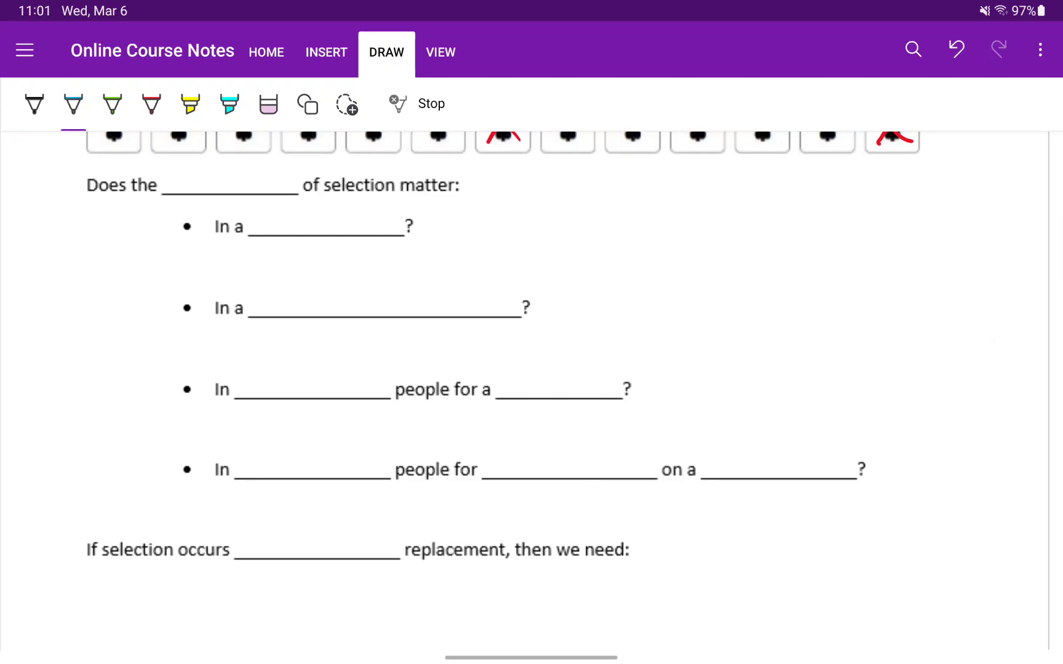
{"action": "left_click_drag", "start_coordinate": [186, 183], "coordinate": [195, 185]}
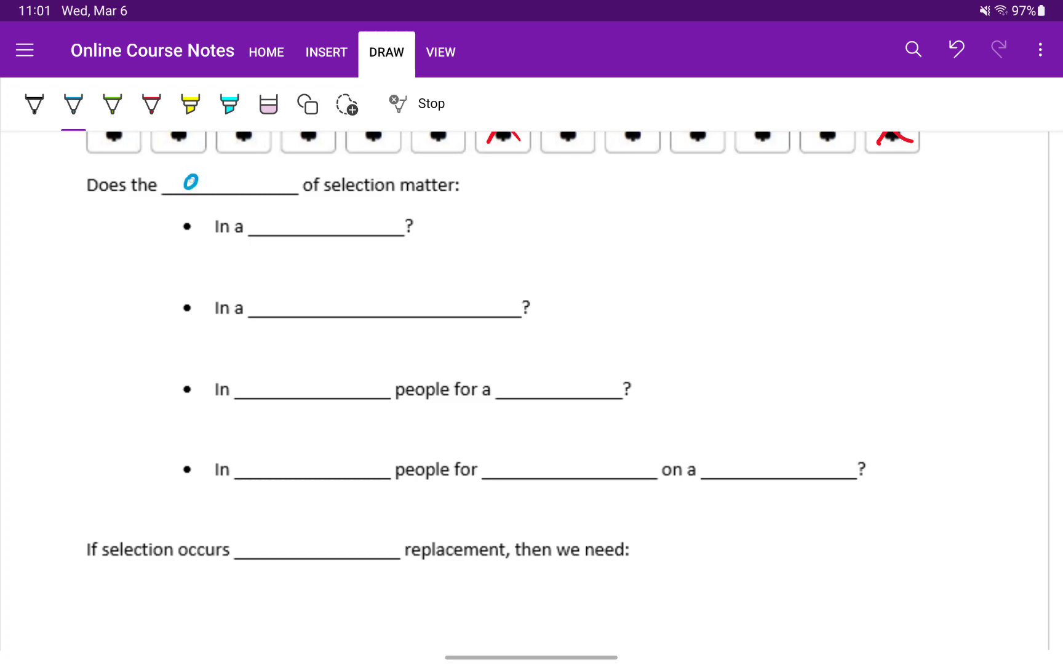
{"action": "left_click_drag", "start_coordinate": [186, 179], "coordinate": [271, 180]}
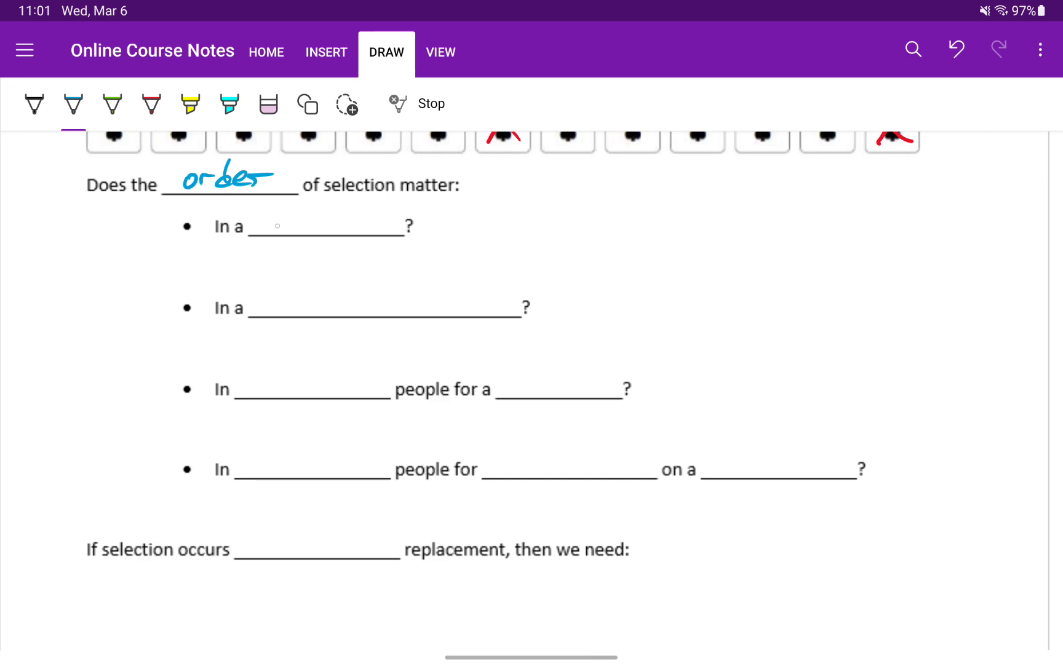
{"action": "left_click_drag", "start_coordinate": [277, 224], "coordinate": [309, 231]}
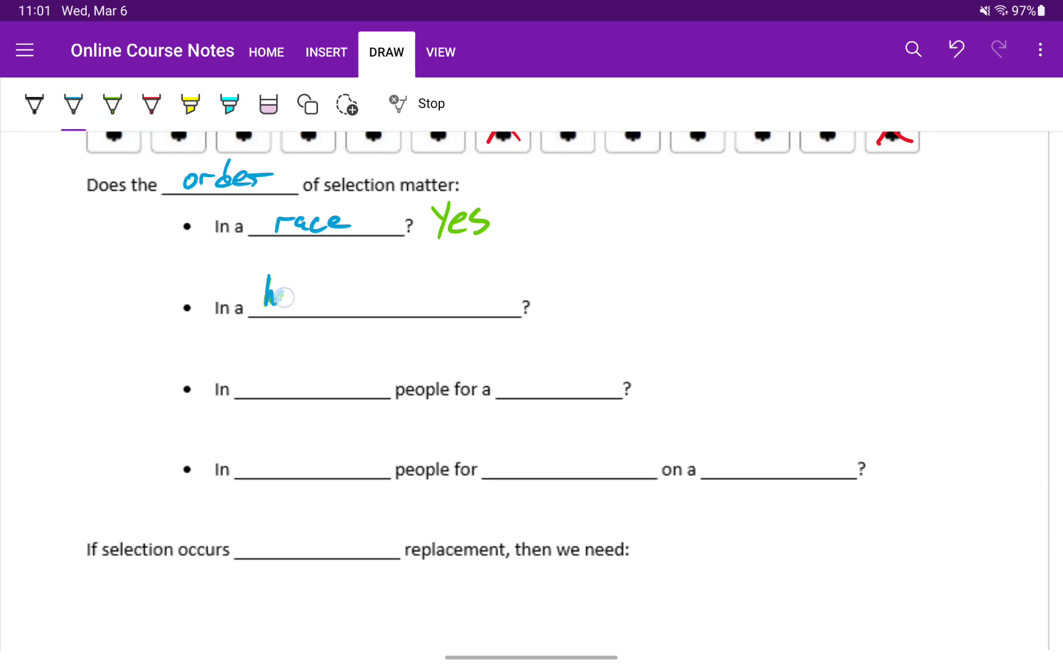
{"action": "left_click_drag", "start_coordinate": [261, 292], "coordinate": [366, 298]}
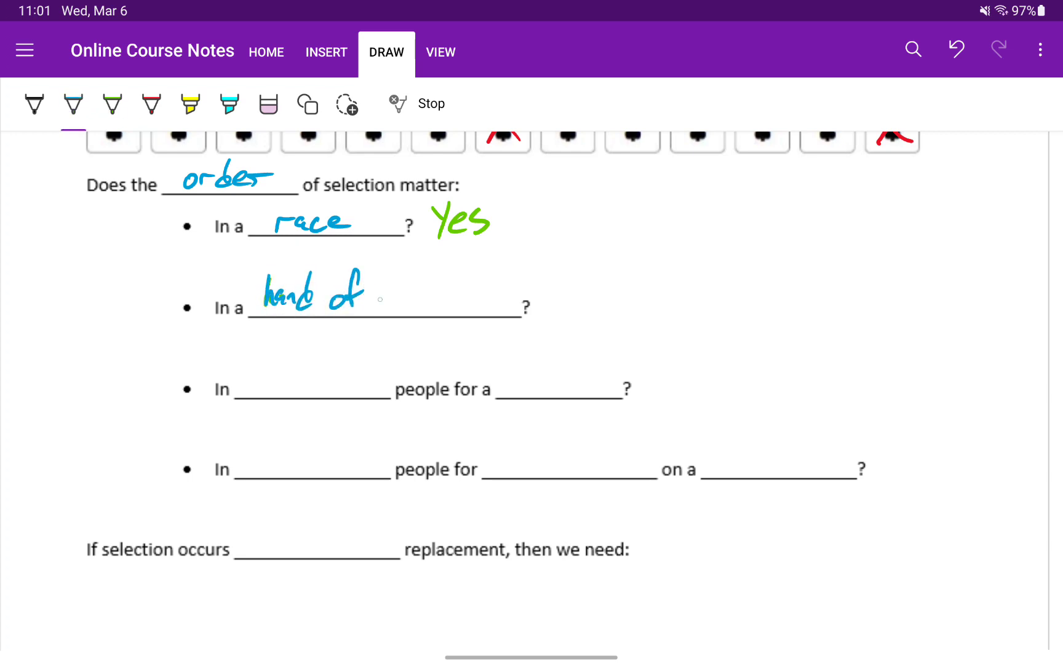
{"action": "left_click_drag", "start_coordinate": [384, 298], "coordinate": [447, 298]}
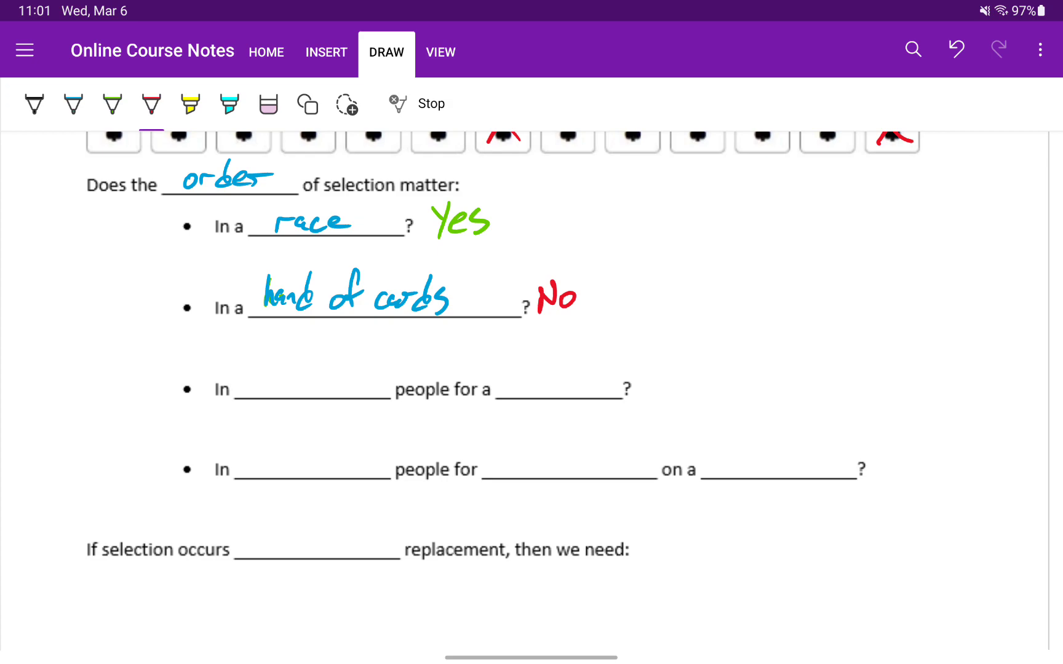
{"action": "left_click", "coordinate": [72, 104]}
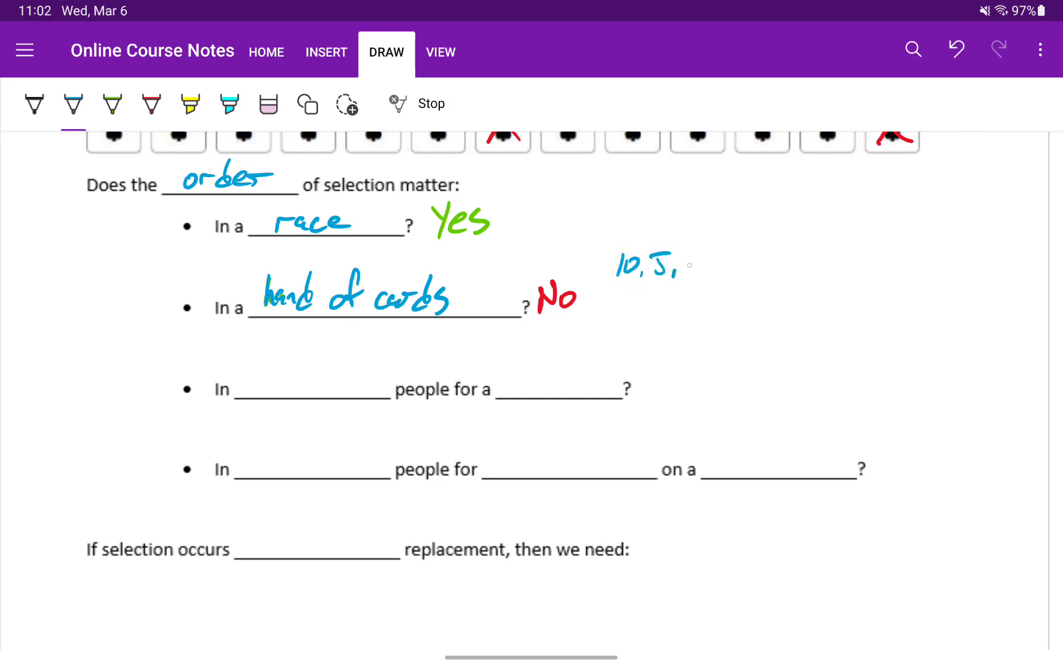
- Write the orderings '10, J, Q, K, A' and 'Q, 10, A, J, K' beside No
{"action": "left_click_drag", "start_coordinate": [678, 268], "coordinate": [753, 271]}
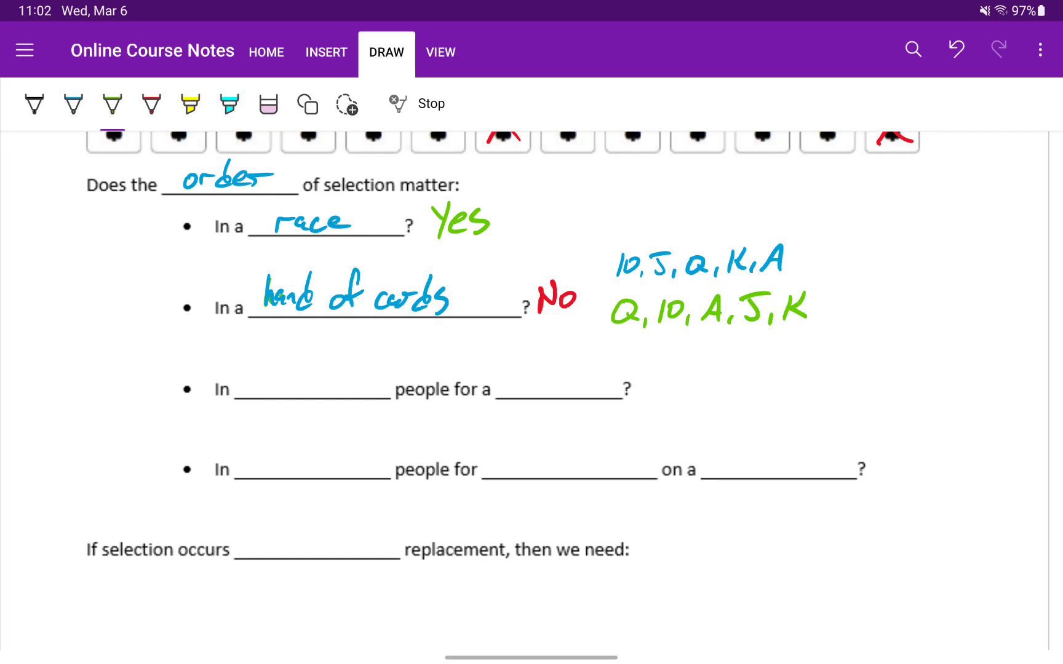
{"action": "left_click", "coordinate": [72, 104]}
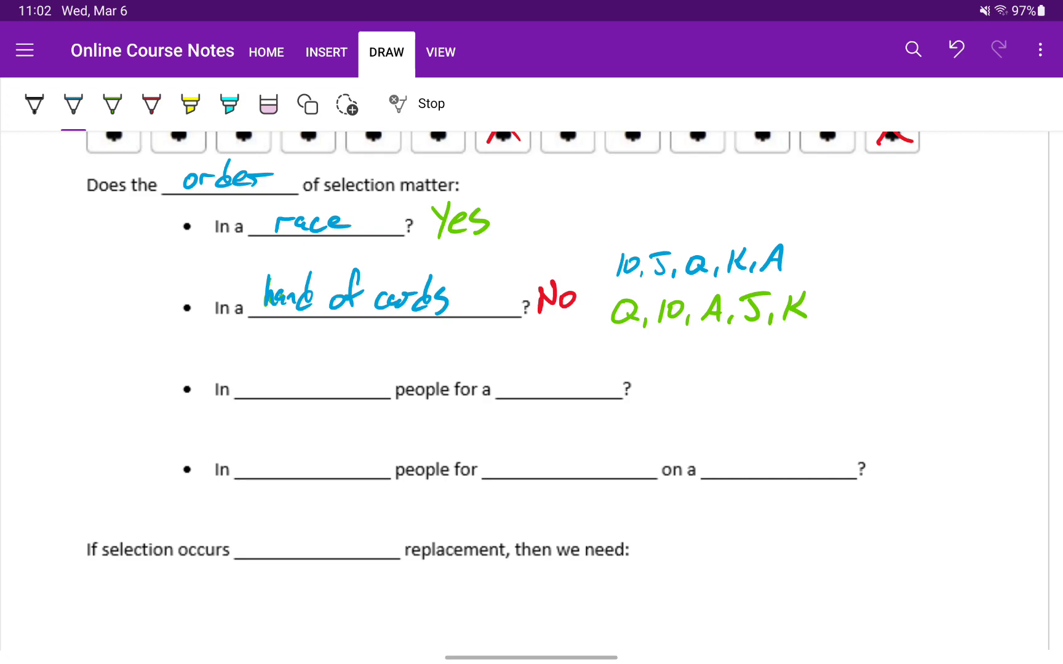
- Fill the third and fourth bullets with 'selecting', 'team' and 'positions', answering Yes
{"action": "left_click_drag", "start_coordinate": [256, 380], "coordinate": [270, 387]}
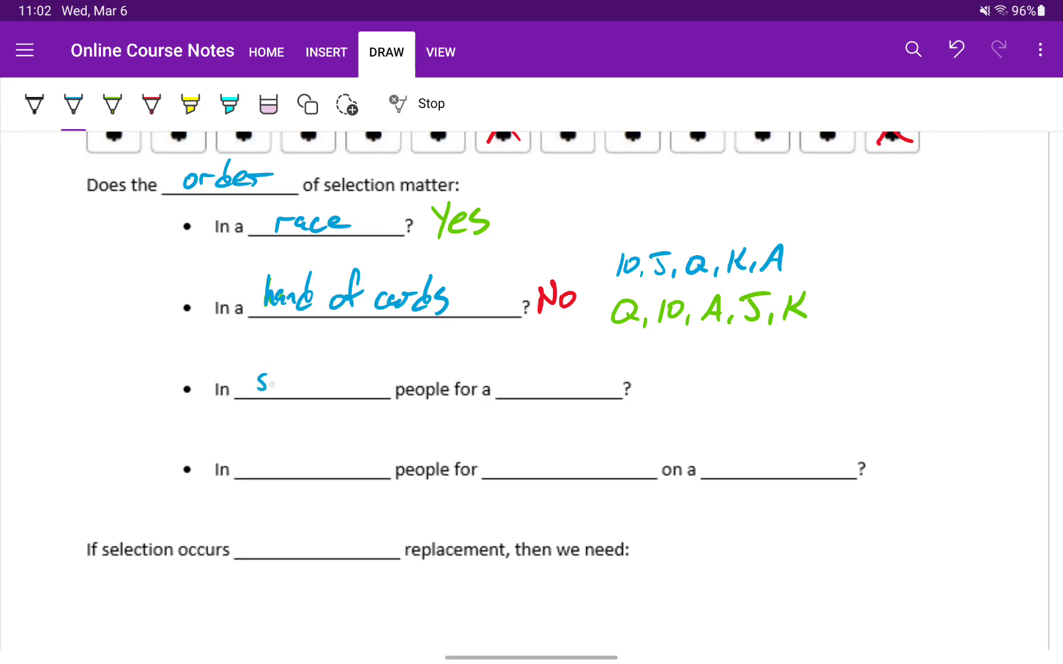
{"action": "left_click_drag", "start_coordinate": [251, 380], "coordinate": [352, 377]}
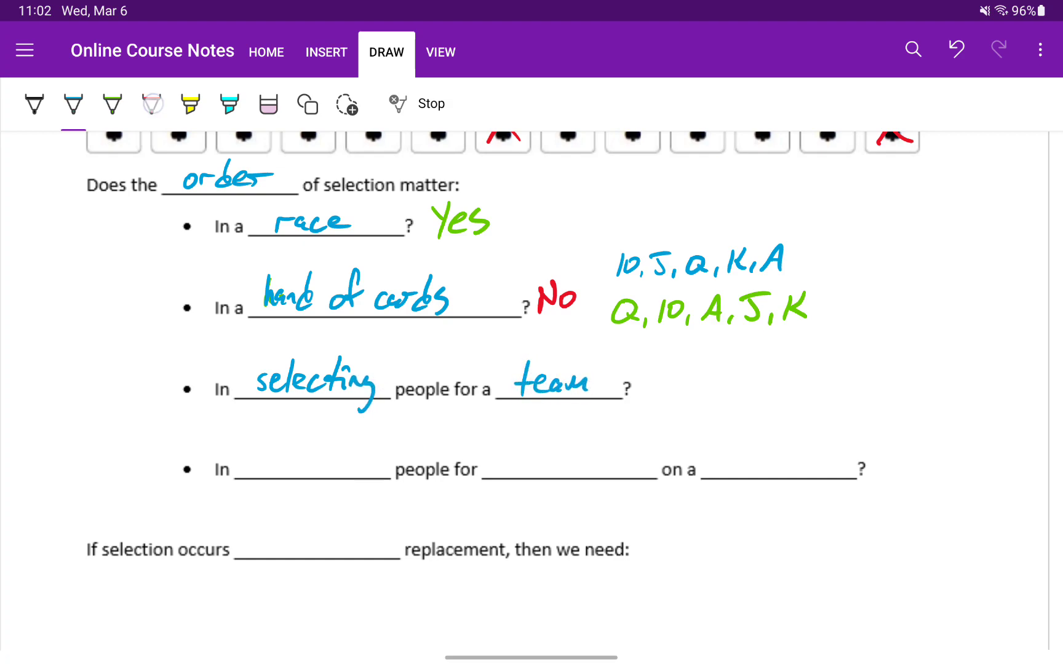
{"action": "left_click", "coordinate": [150, 105]}
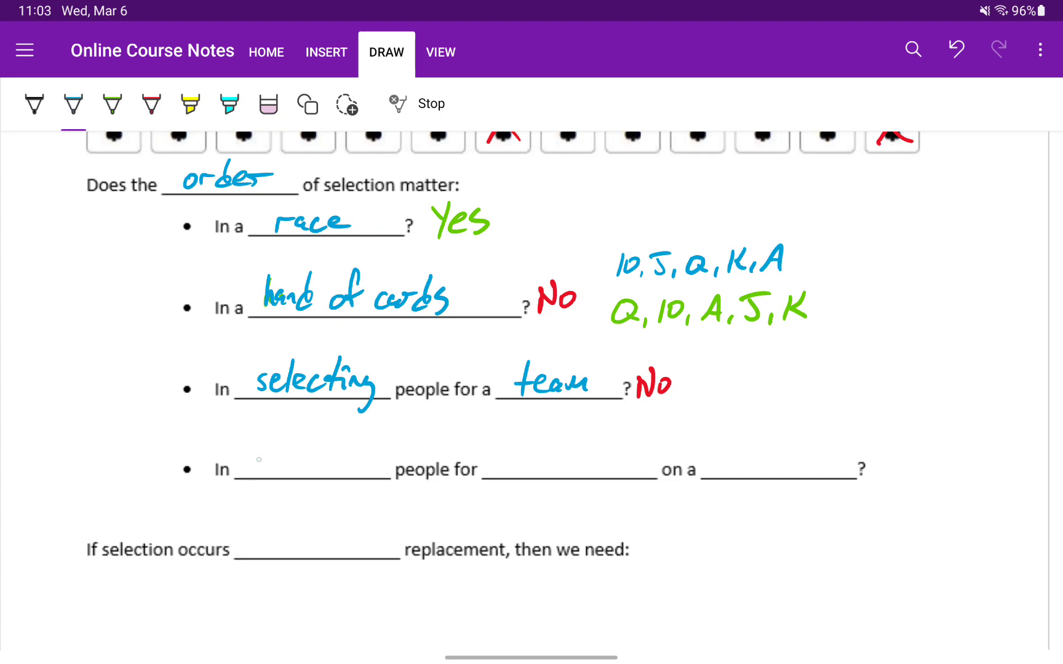
{"action": "left_click_drag", "start_coordinate": [254, 454], "coordinate": [325, 454]}
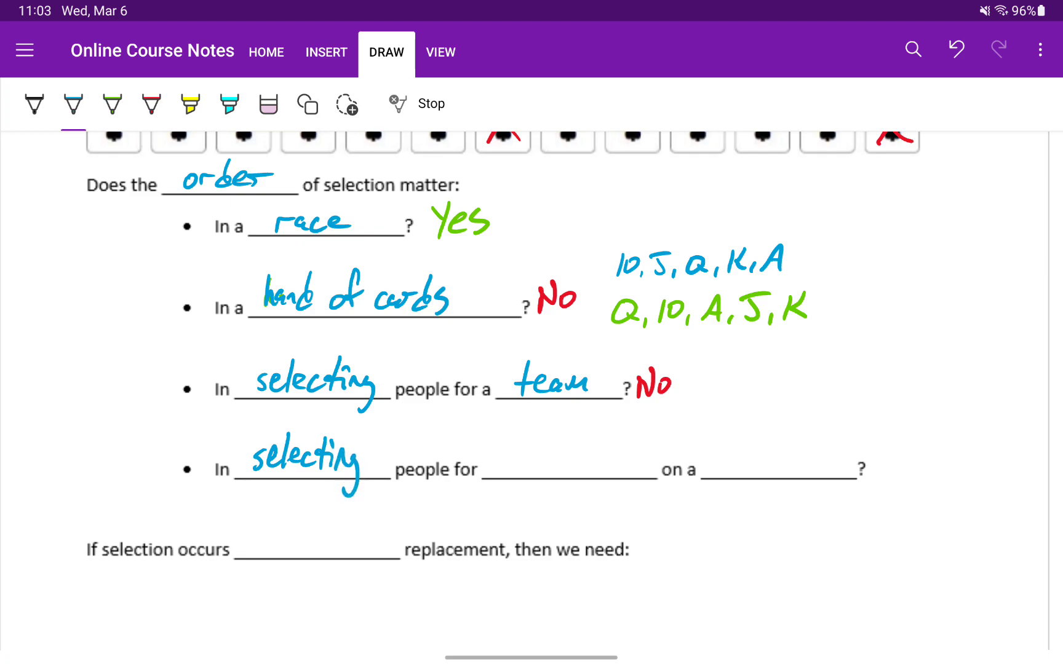
{"action": "left_click_drag", "start_coordinate": [485, 474], "coordinate": [529, 458]}
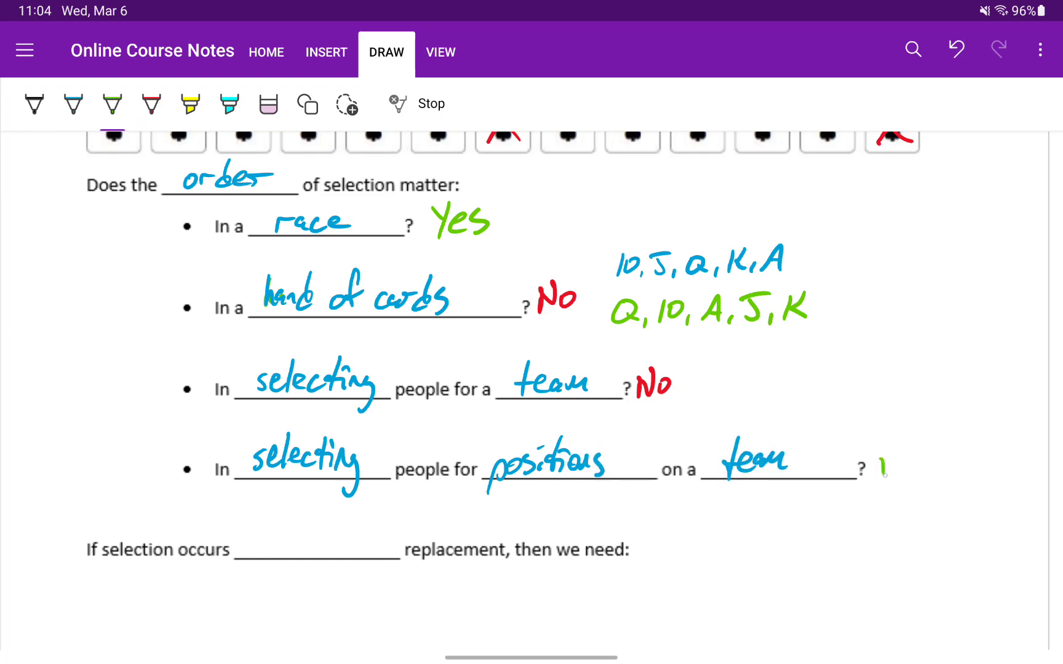
{"action": "type", "text": "Yes"}
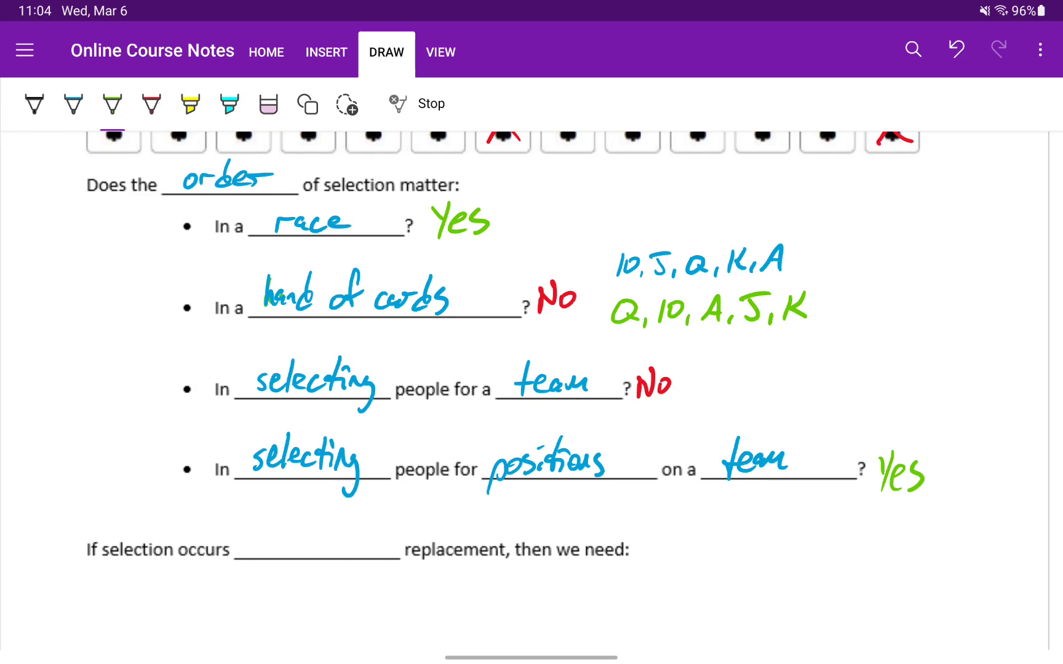
- Handwrite 'without' in blue in the replacement sentence's blank
{"action": "scroll", "scroll_direction": "down", "scroll_amount": 3}
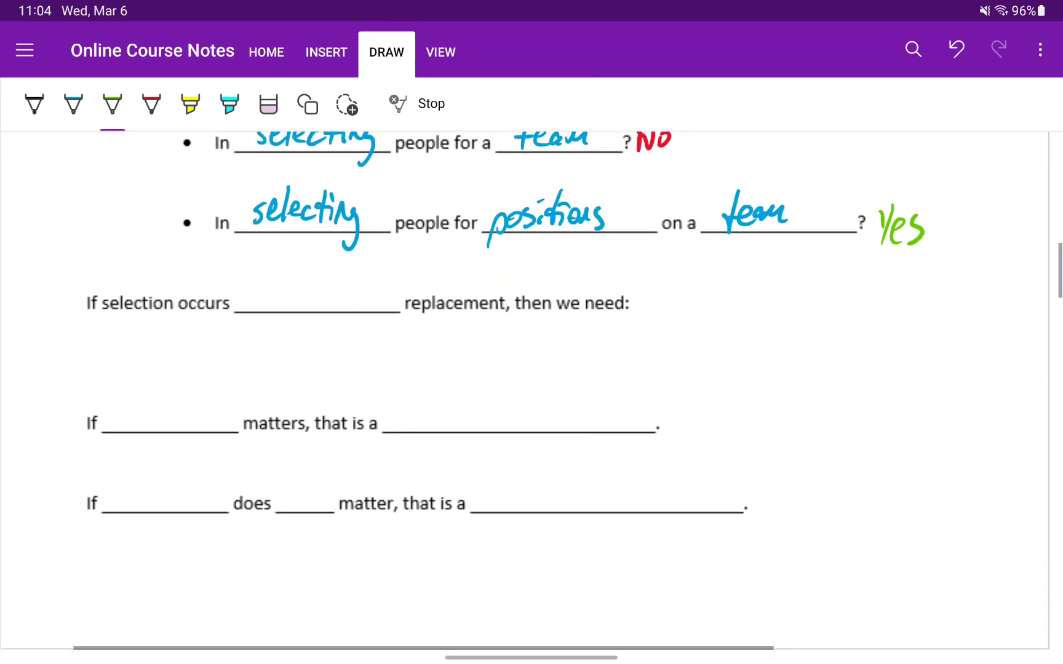
{"action": "left_click", "coordinate": [73, 105]}
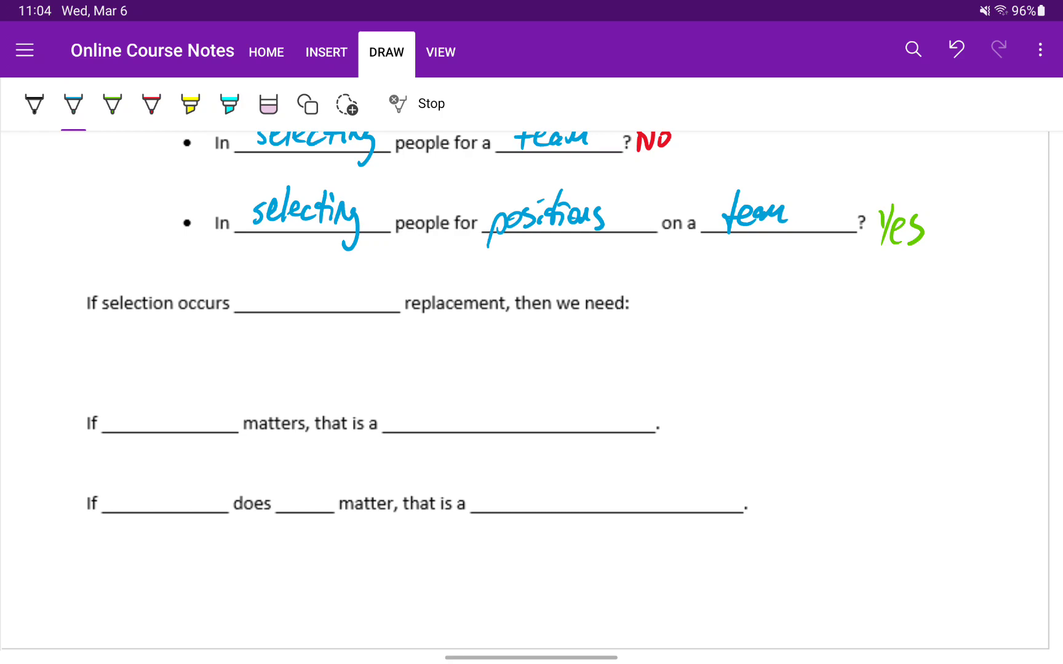
{"action": "left_click_drag", "start_coordinate": [257, 306], "coordinate": [281, 298]}
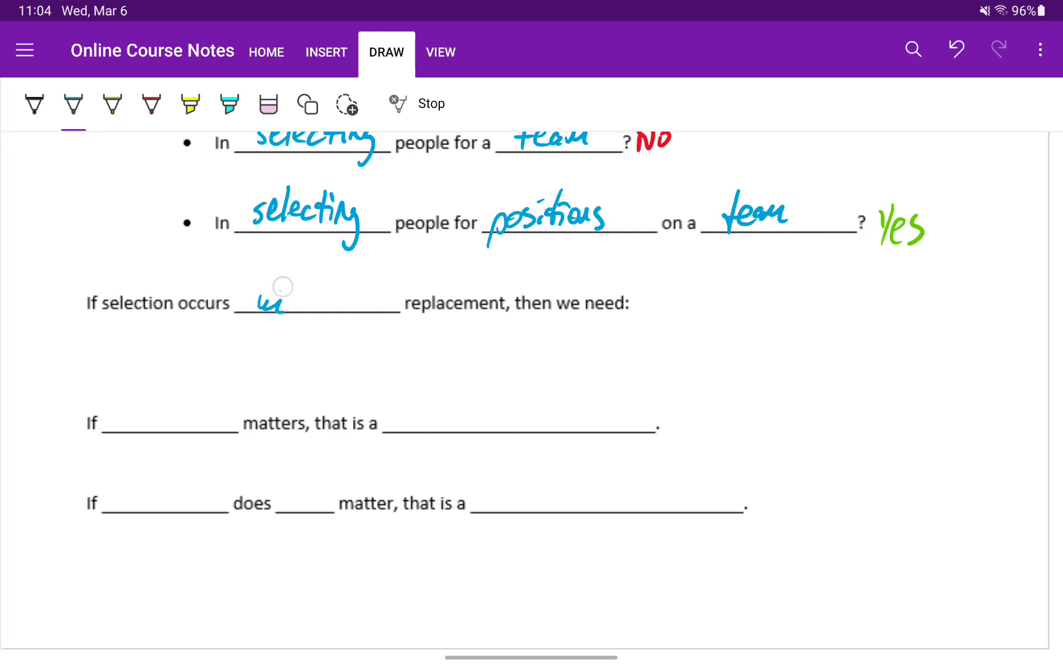
{"action": "left_click_drag", "start_coordinate": [271, 298], "coordinate": [366, 291]}
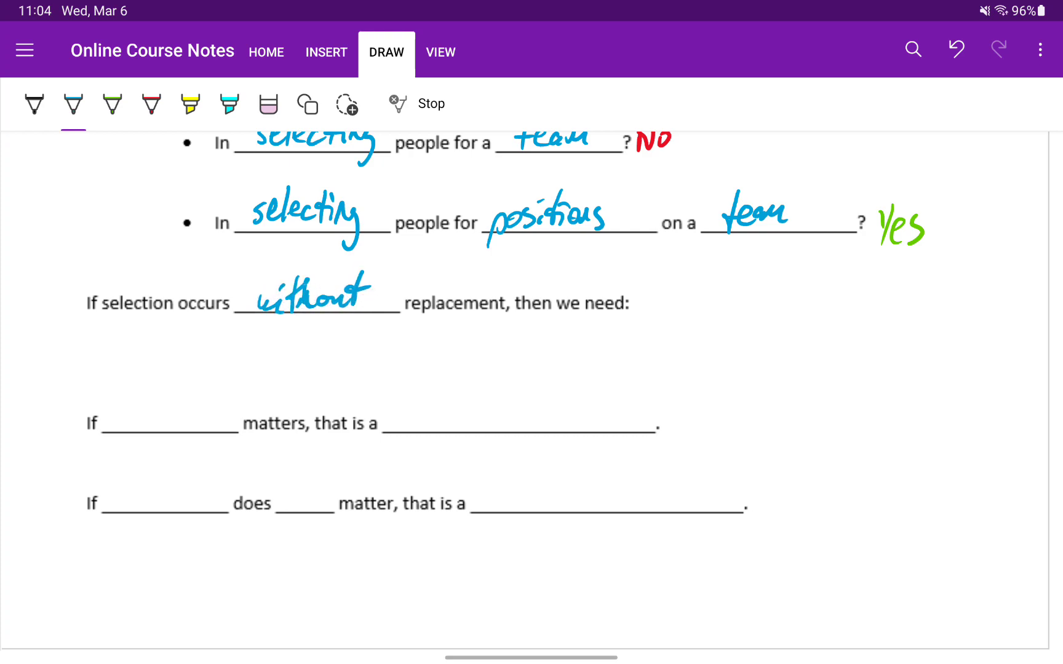
- Write 'Permutations' beneath the replacement sentence
{"action": "left_click_drag", "start_coordinate": [231, 380], "coordinate": [244, 336]}
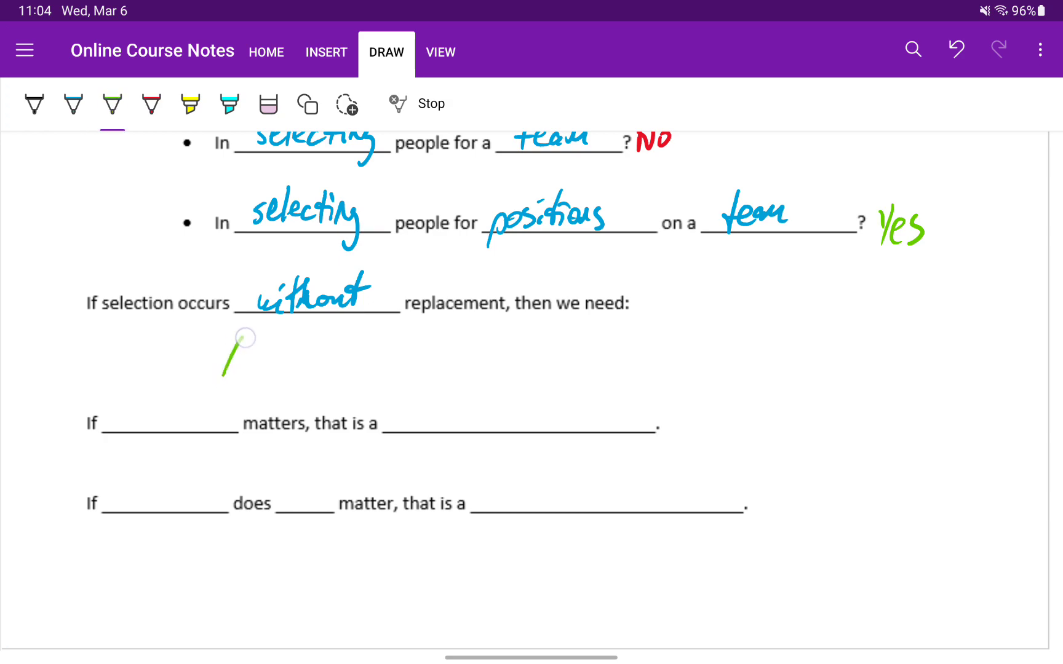
{"action": "left_click_drag", "start_coordinate": [224, 366], "coordinate": [332, 353]}
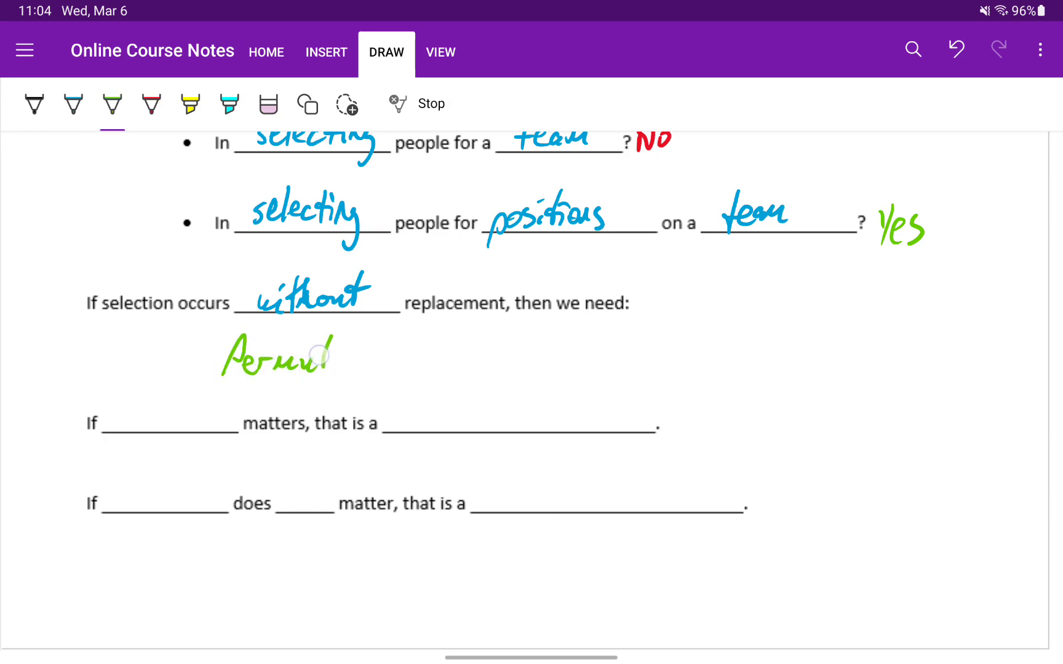
{"action": "left_click_drag", "start_coordinate": [319, 356], "coordinate": [407, 370]}
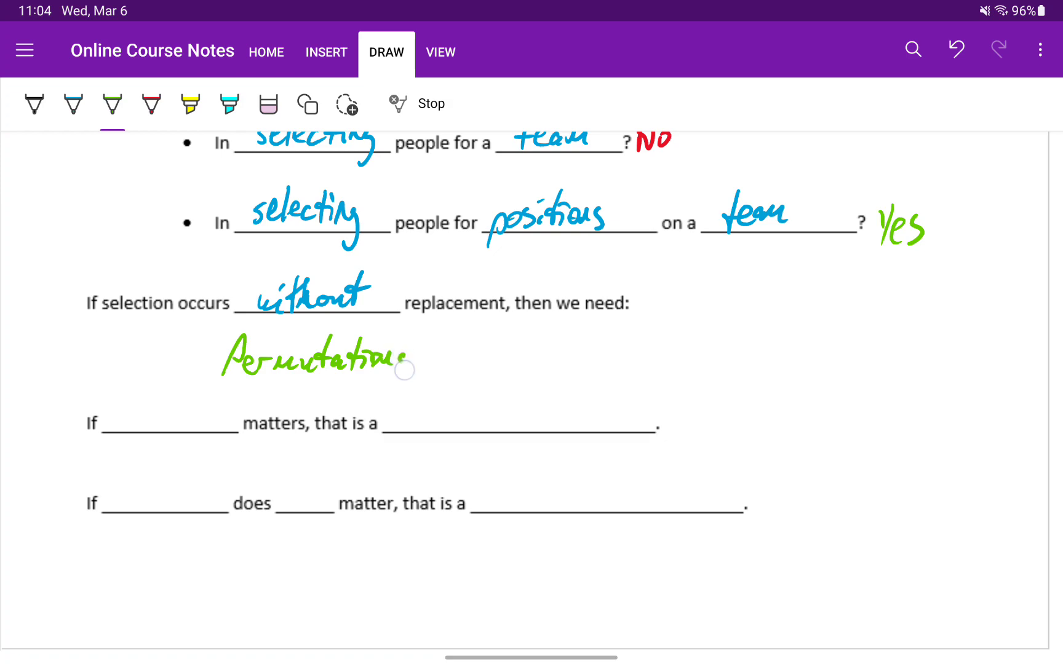
{"action": "left_click", "coordinate": [72, 104]}
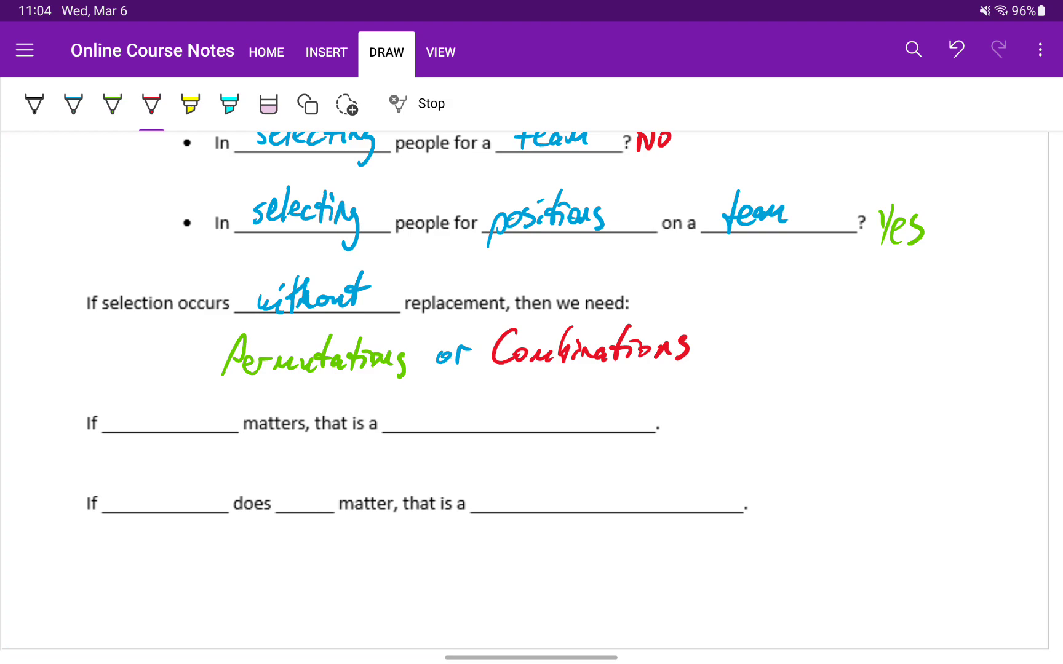
- Write 'order' and 'Permutations' in green to complete the first rule
{"action": "left_click", "coordinate": [112, 104]}
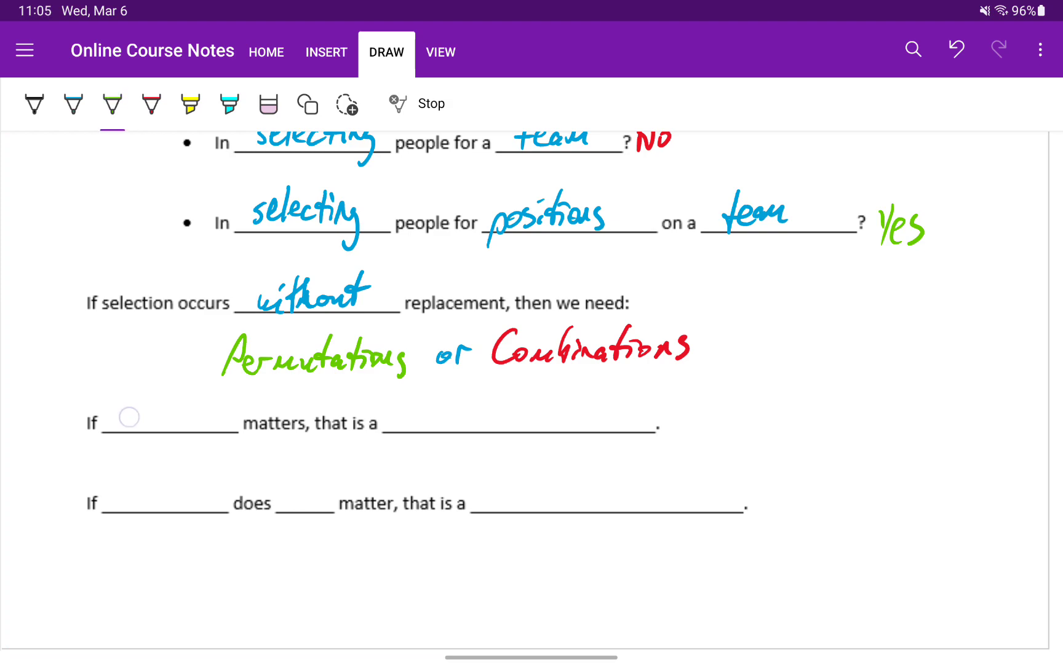
{"action": "left_click_drag", "start_coordinate": [122, 413], "coordinate": [211, 413]}
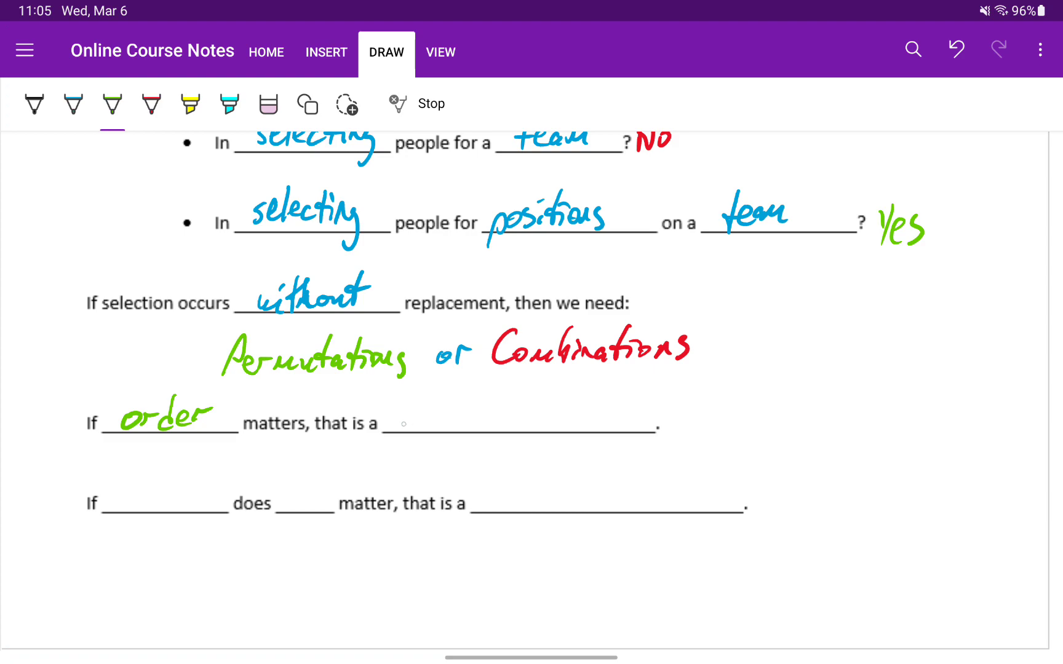
{"action": "left_click_drag", "start_coordinate": [390, 420], "coordinate": [492, 420]}
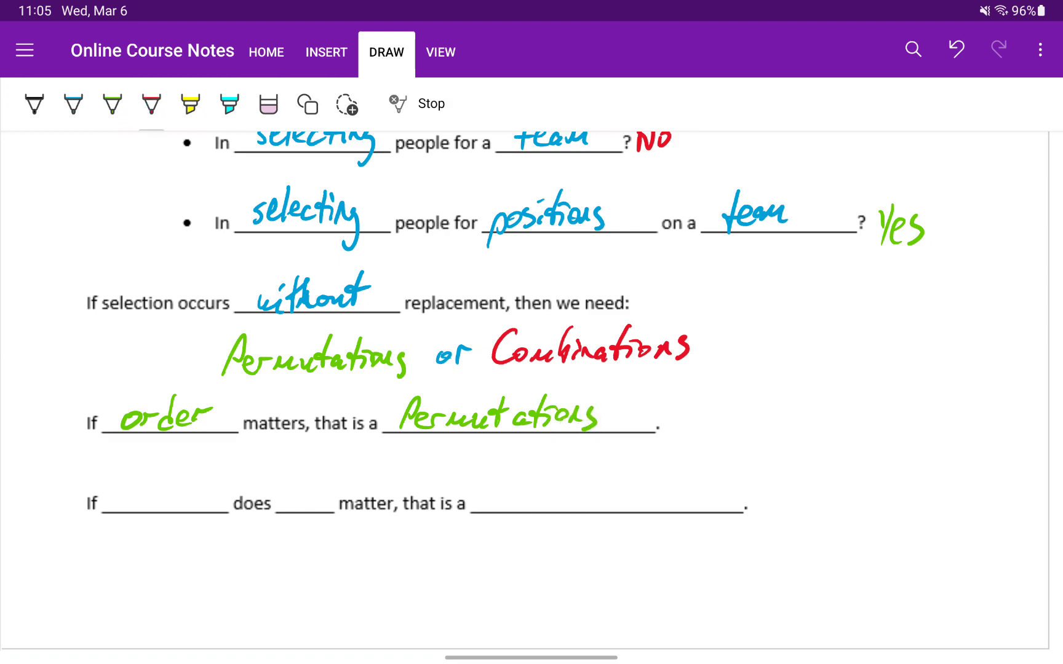
- Fill the second rule with 'order', 'NOT' and 'Combinations'
{"action": "left_click_drag", "start_coordinate": [122, 494], "coordinate": [179, 491]}
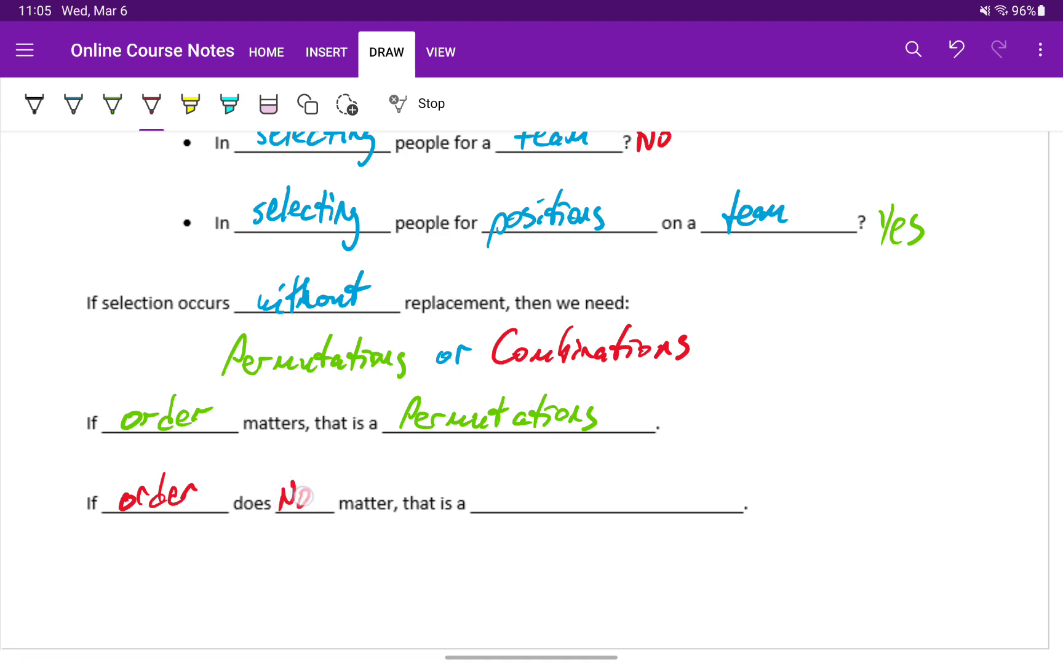
{"action": "left_click_drag", "start_coordinate": [292, 494], "coordinate": [332, 488]}
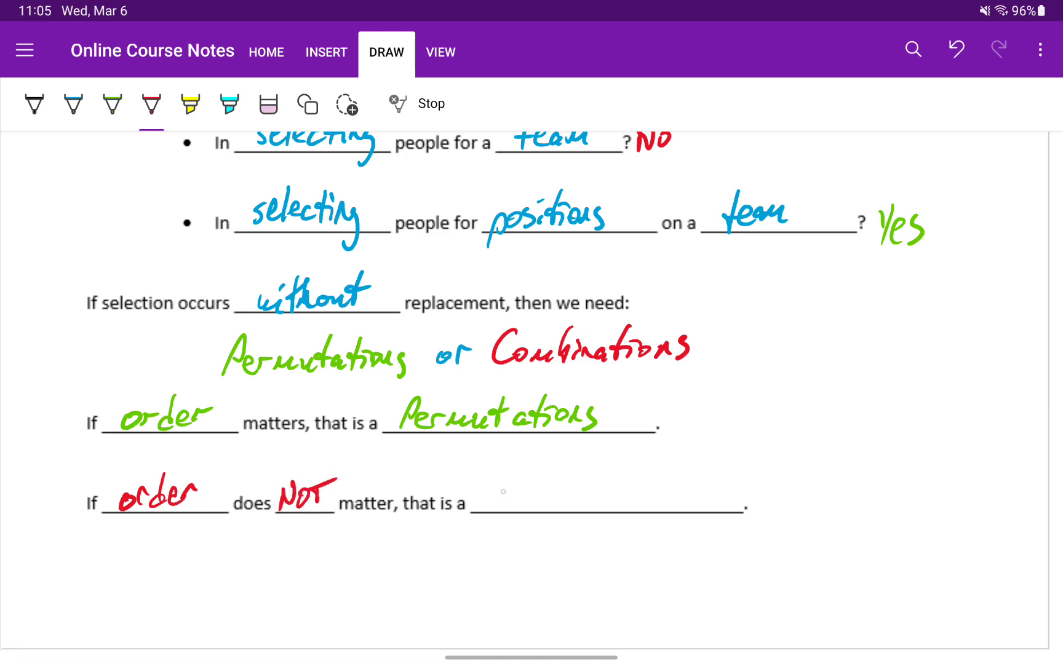
{"action": "left_click_drag", "start_coordinate": [481, 495], "coordinate": [563, 494]}
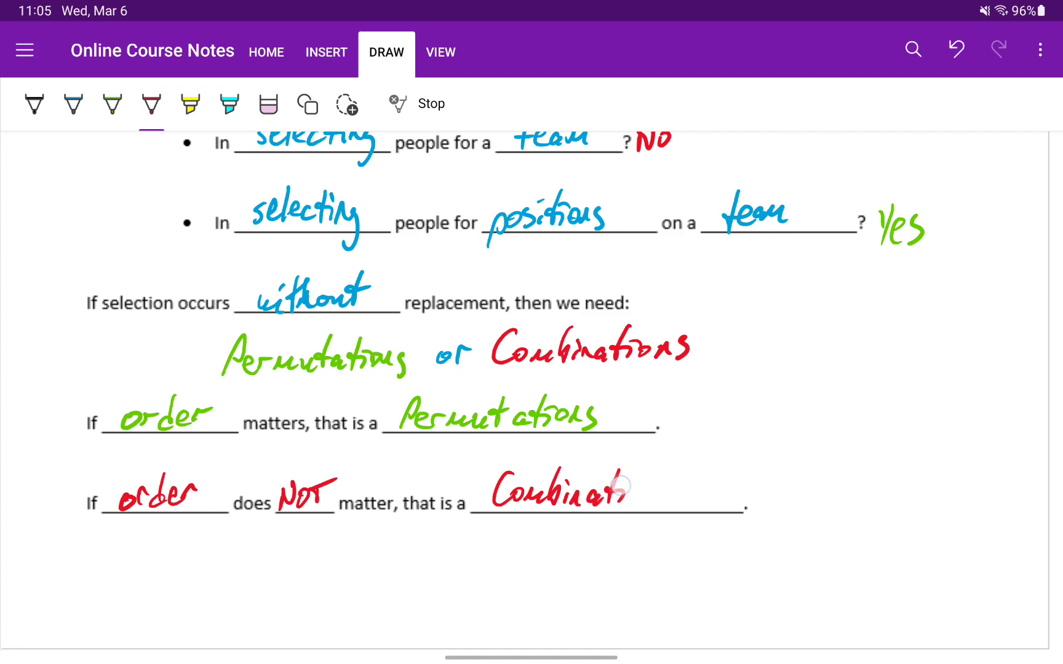
{"action": "left_click_drag", "start_coordinate": [596, 488], "coordinate": [671, 495]}
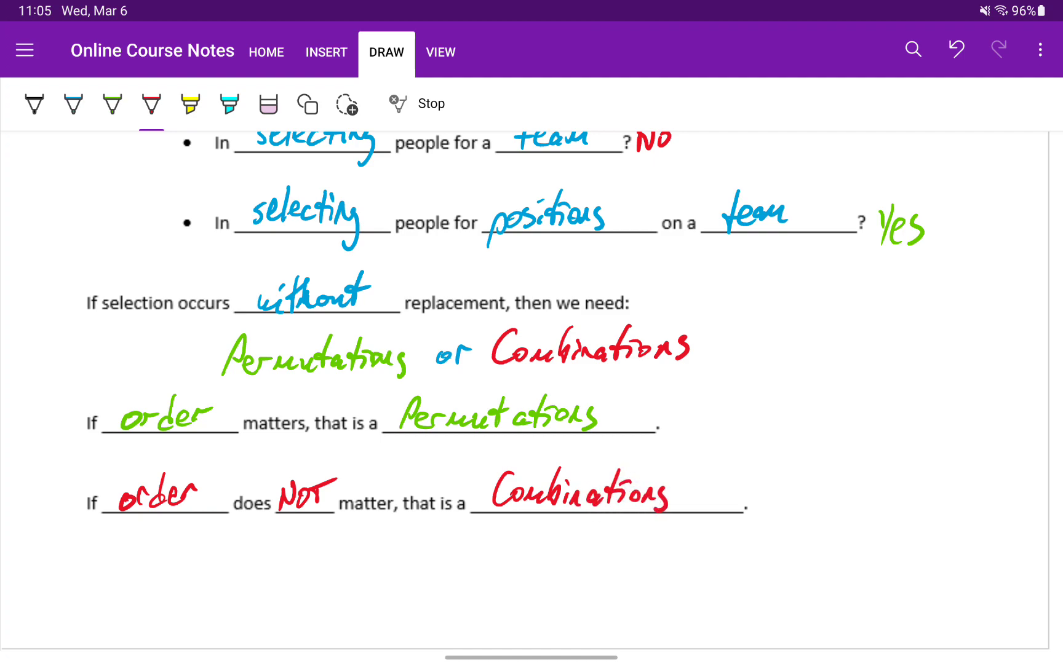